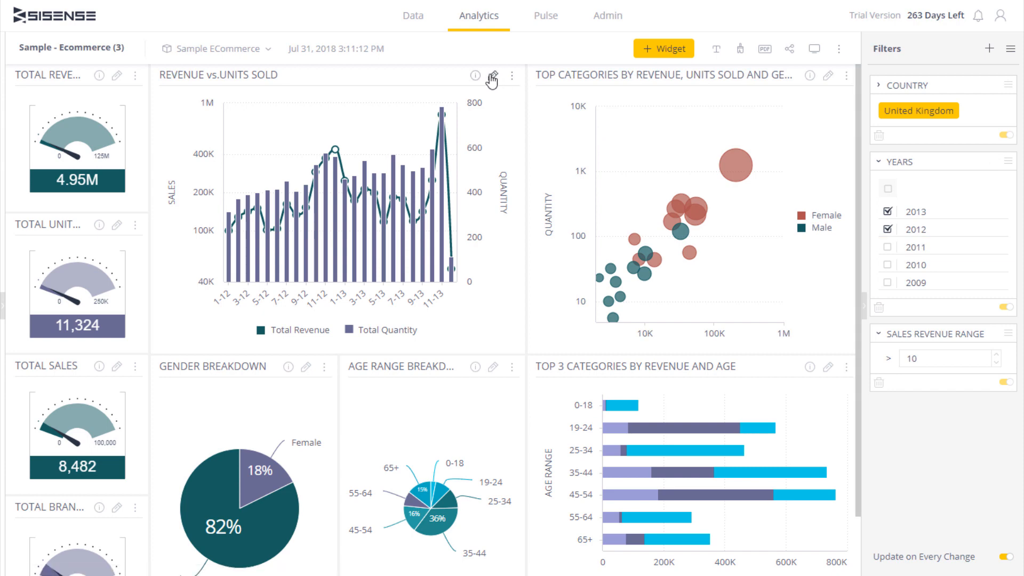
# Step: Open the Revenue vs. Units Sold widget in the widget editor
pyautogui.click(490, 76)
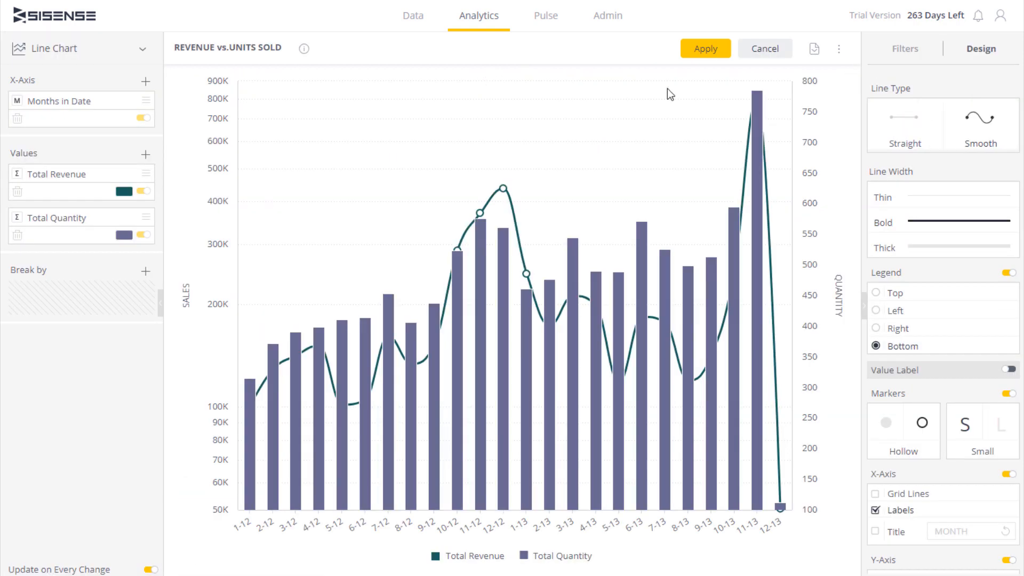
# Step: Show the widget's filter settings listing Country, Years and Sales Revenue Range filters
pyautogui.click(904, 48)
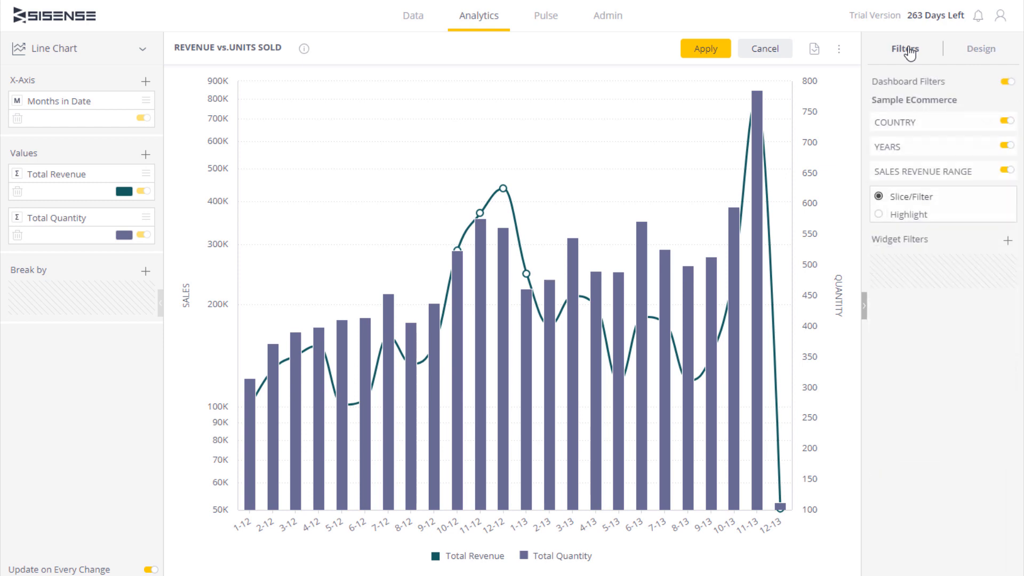
pyautogui.moveTo(912, 43)
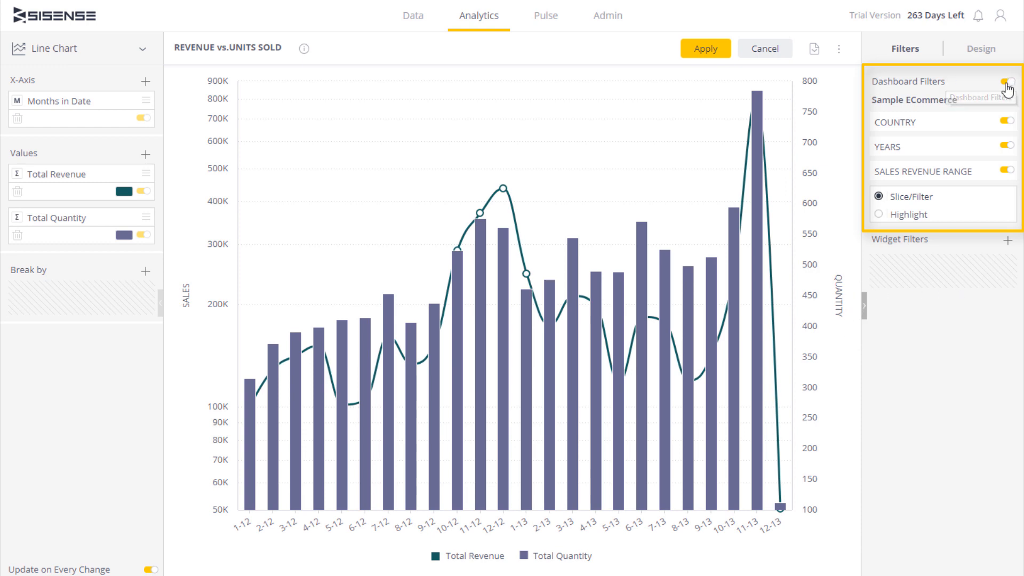
pyautogui.click(1008, 81)
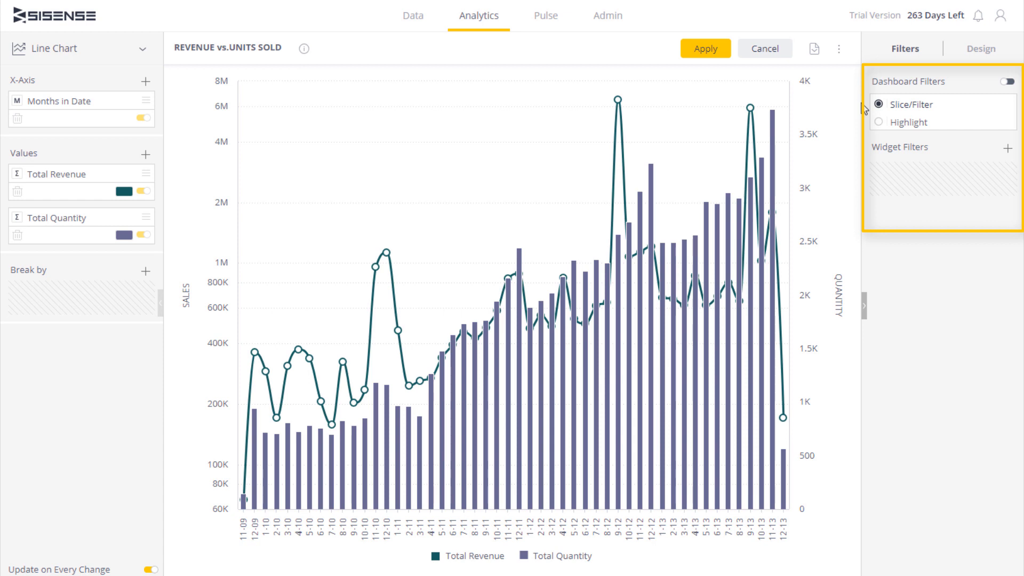
pyautogui.click(1007, 81)
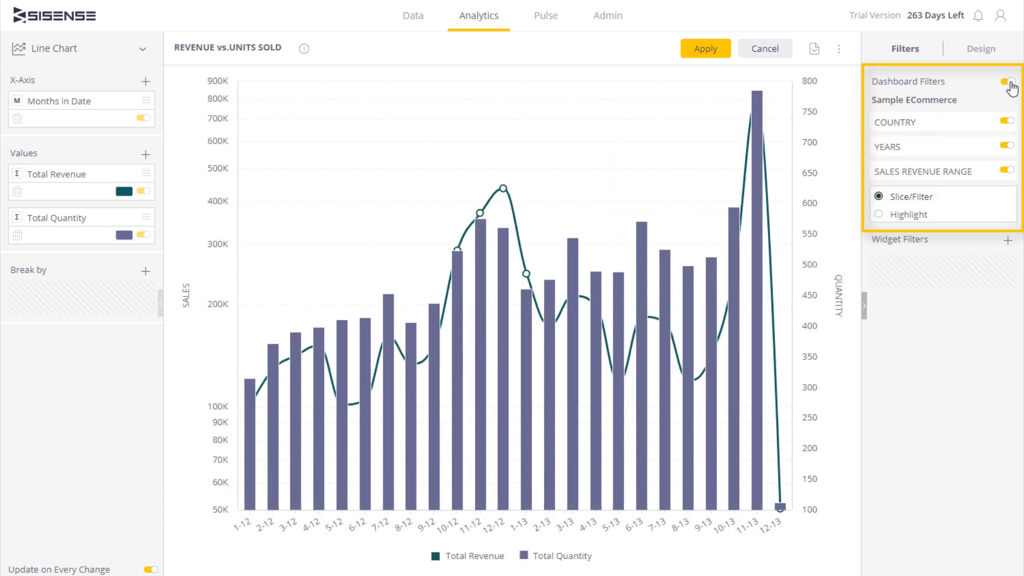
pyautogui.moveTo(1009, 124)
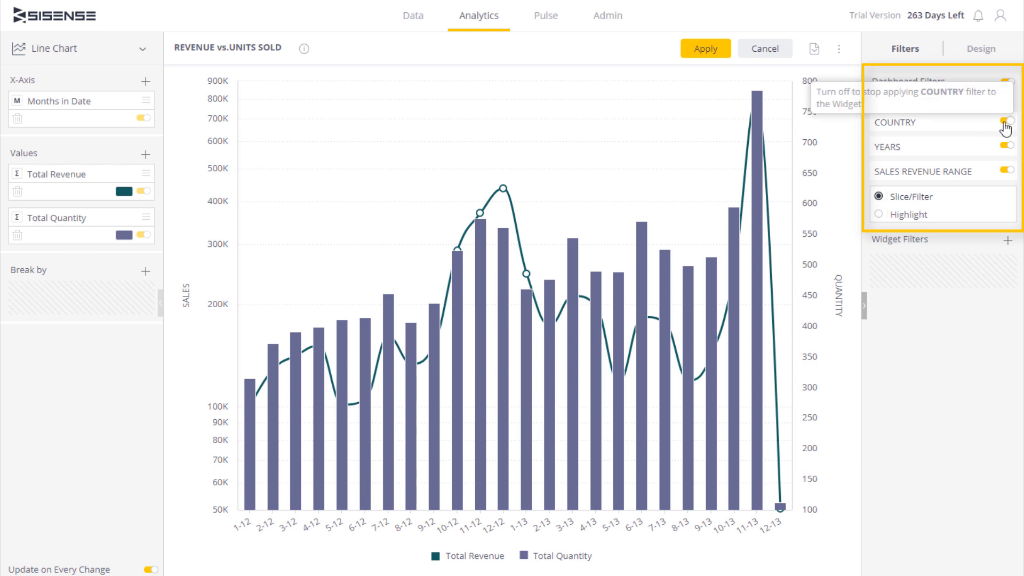
pyautogui.click(1006, 122)
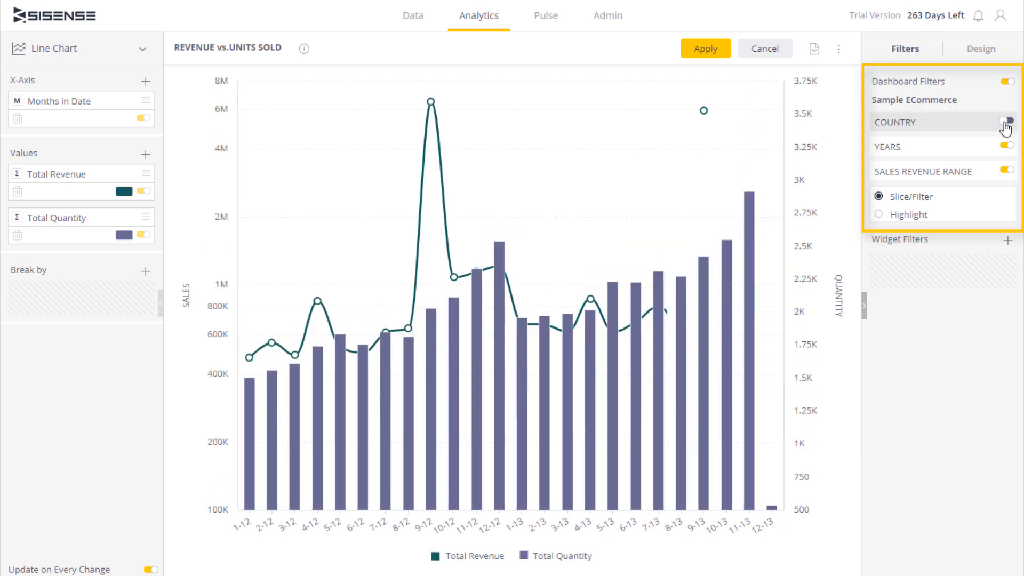
pyautogui.click(1006, 121)
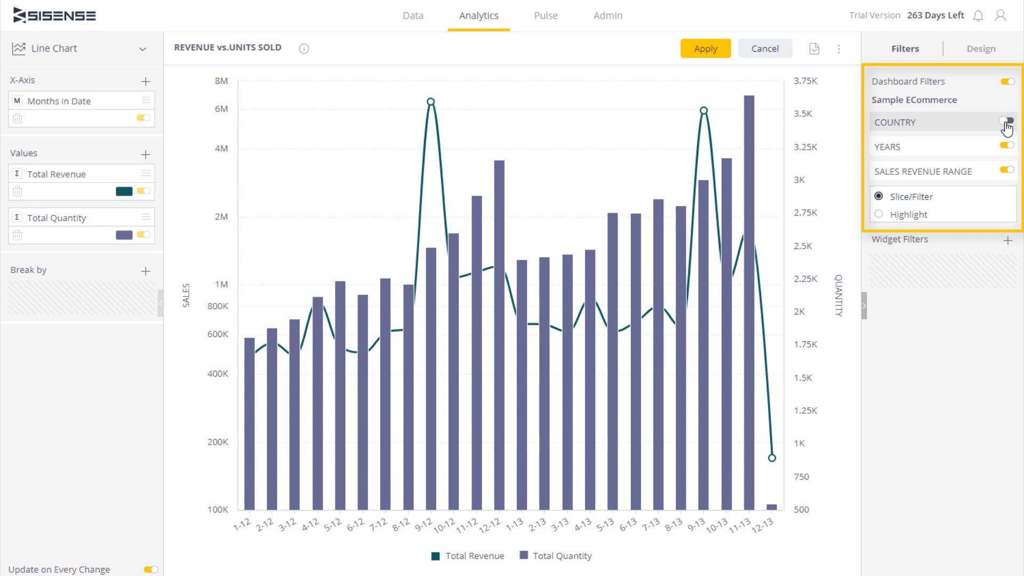
pyautogui.click(1009, 121)
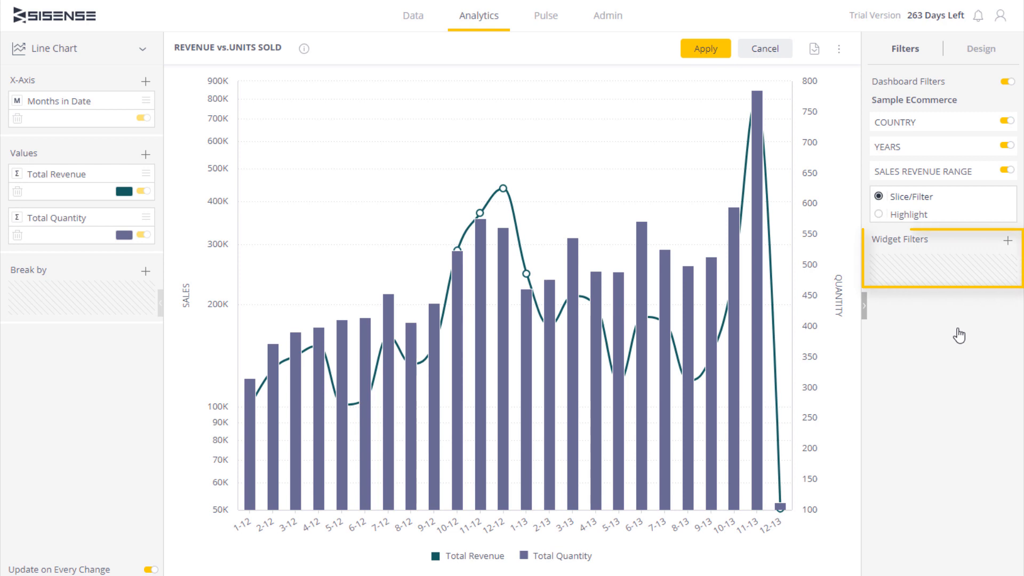
# Step: Start a widget-only filter on the Age Range field under Commerce
pyautogui.click(1017, 240)
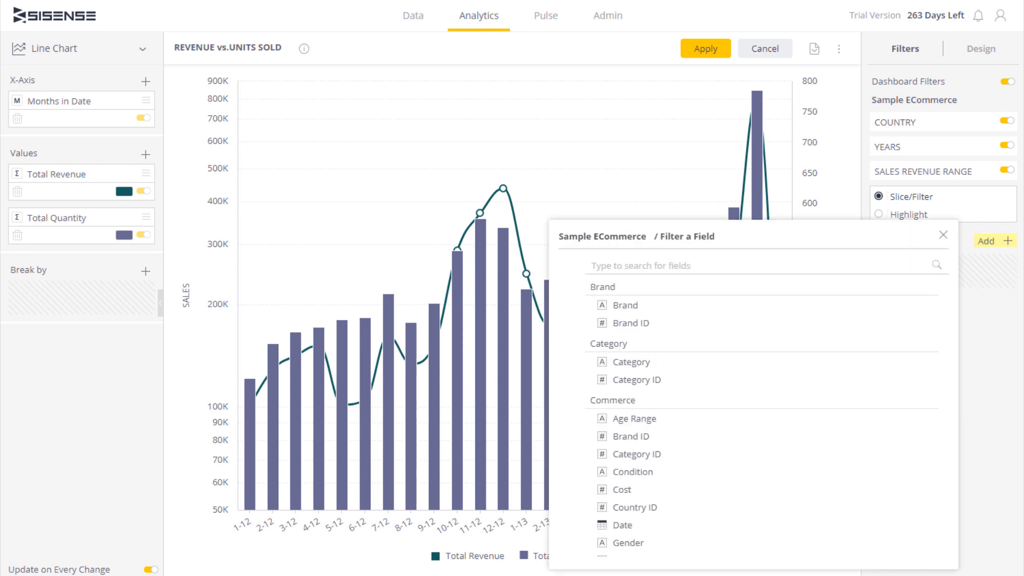
pyautogui.moveTo(630, 418)
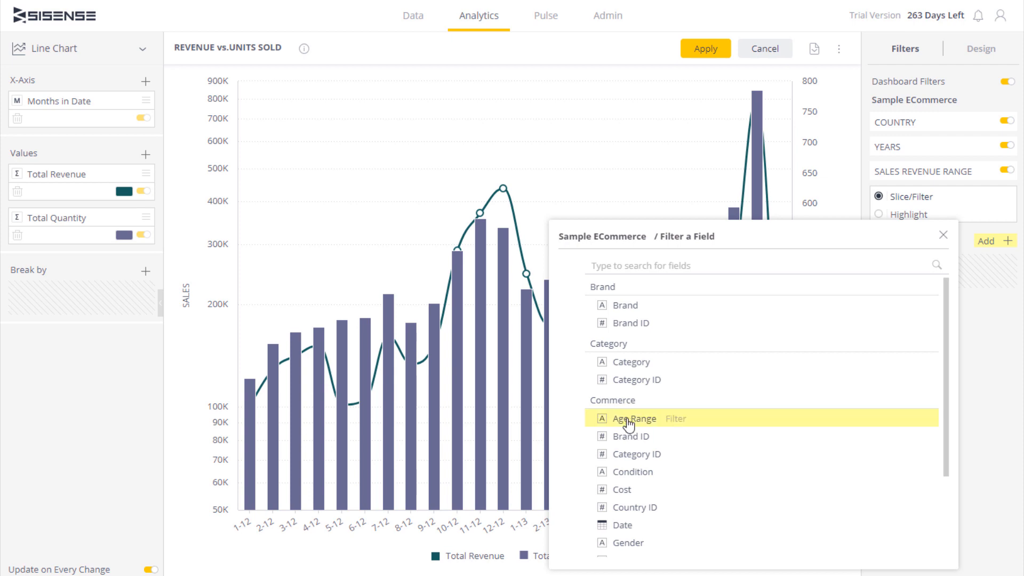
pyautogui.click(631, 418)
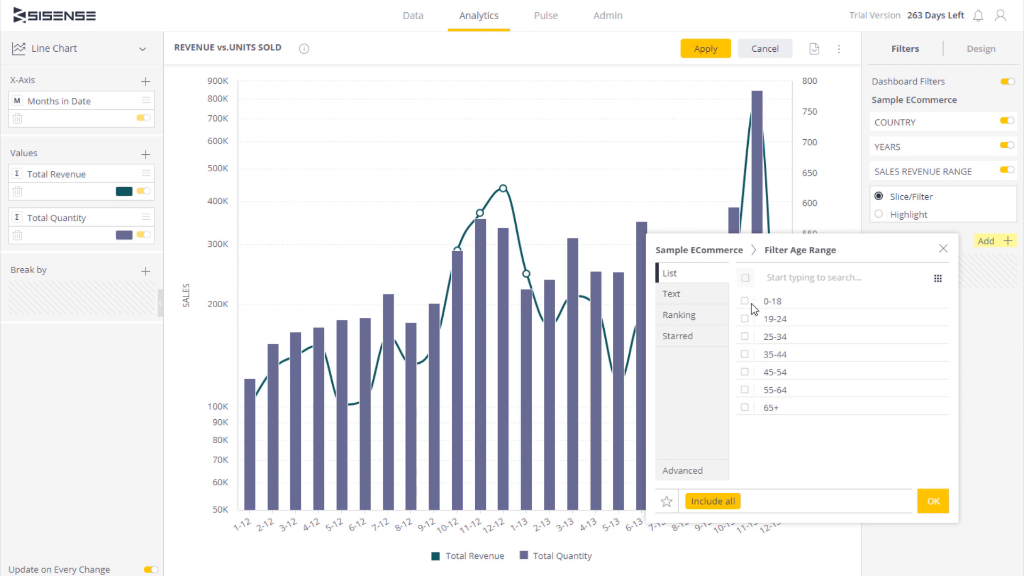
# Step: Limit the chart to the 25-34 age range and confirm the widget filter
pyautogui.click(746, 336)
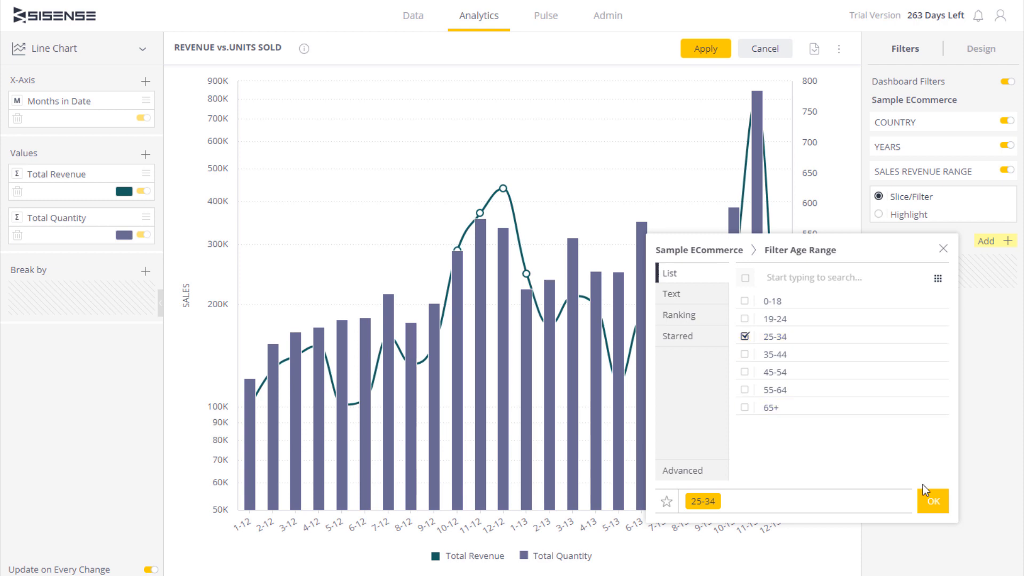
pyautogui.click(932, 501)
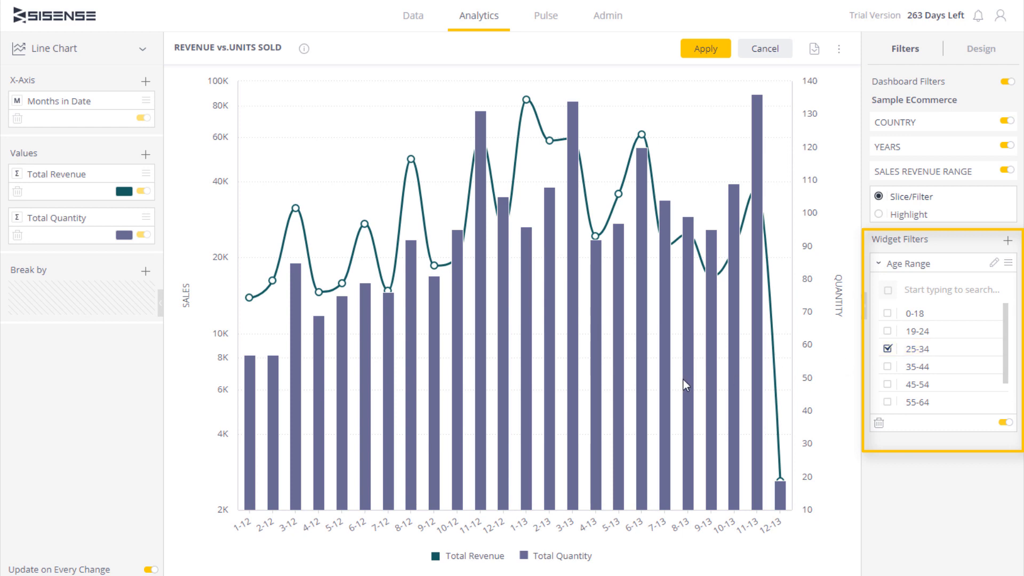
pyautogui.moveTo(911, 492)
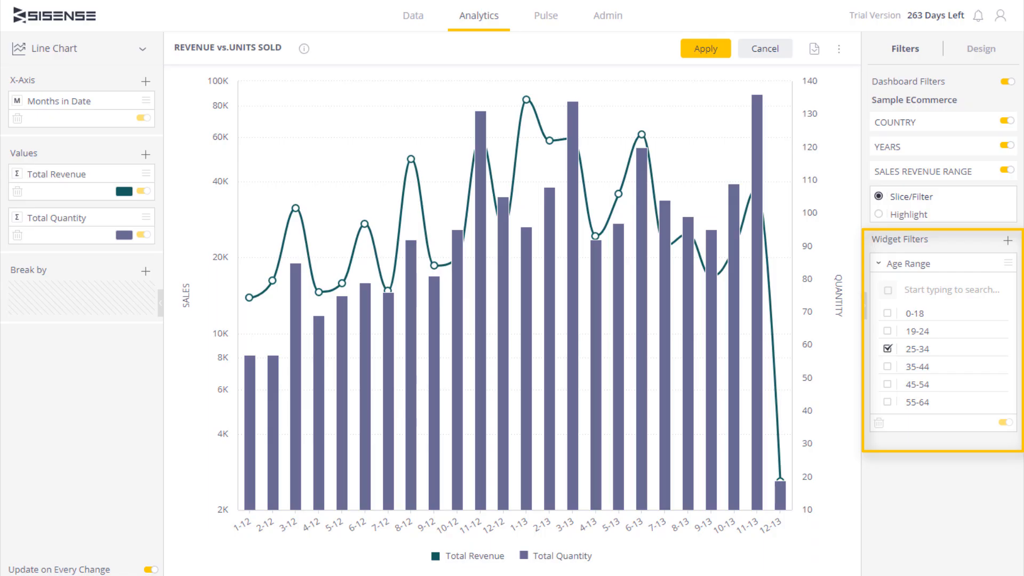
# Step: Disable the Age Range widget filter so all age groups show again
pyautogui.click(1005, 424)
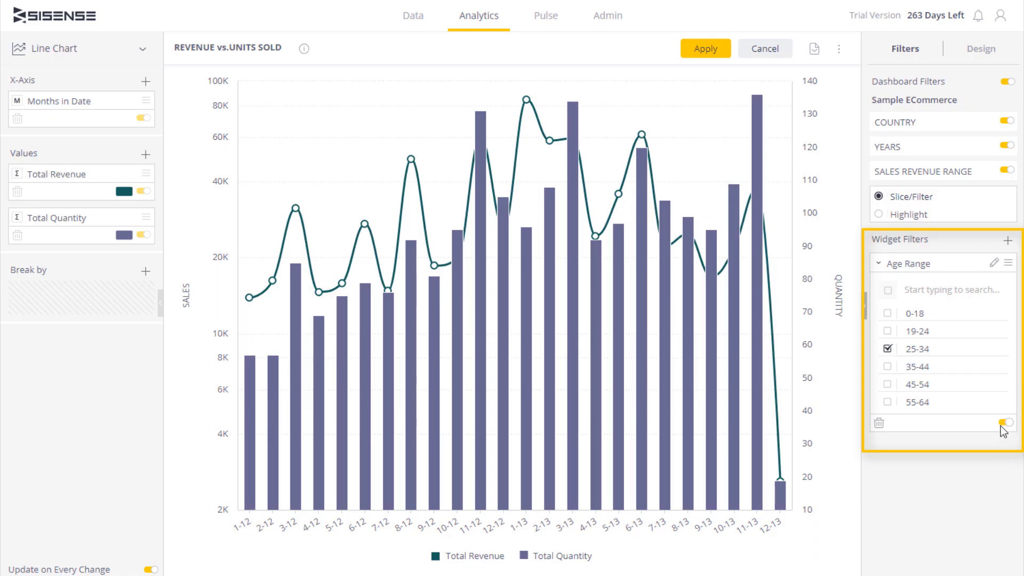
pyautogui.click(1009, 422)
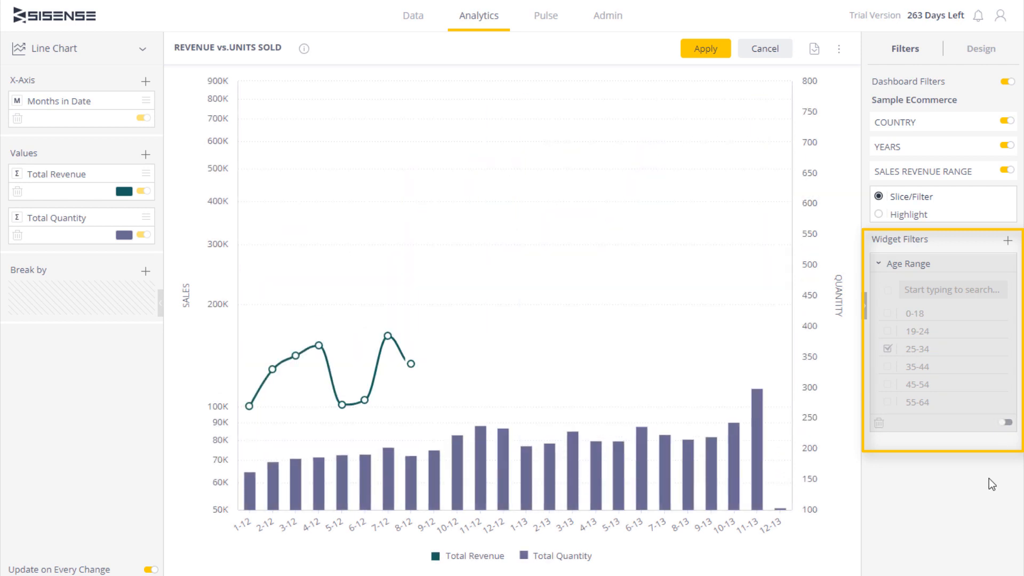